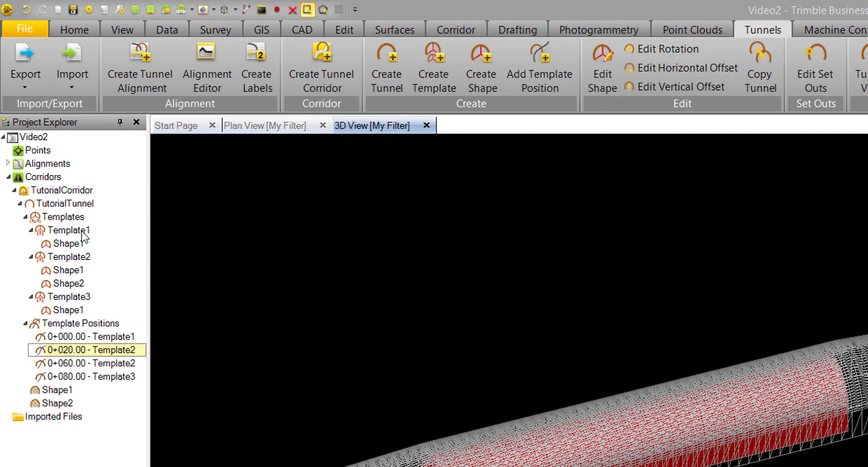
mouse_move(122, 362)
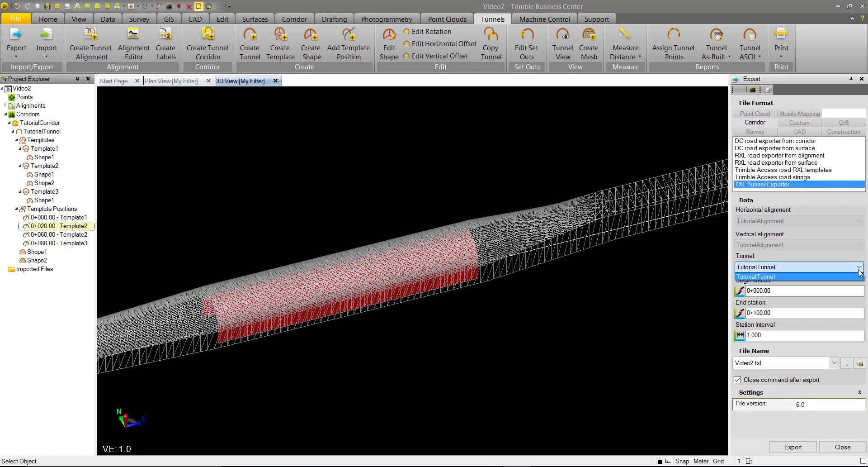
- Choose TutorialTunnel as the tunnel to export and set the station interval to 5 m
click(756, 276)
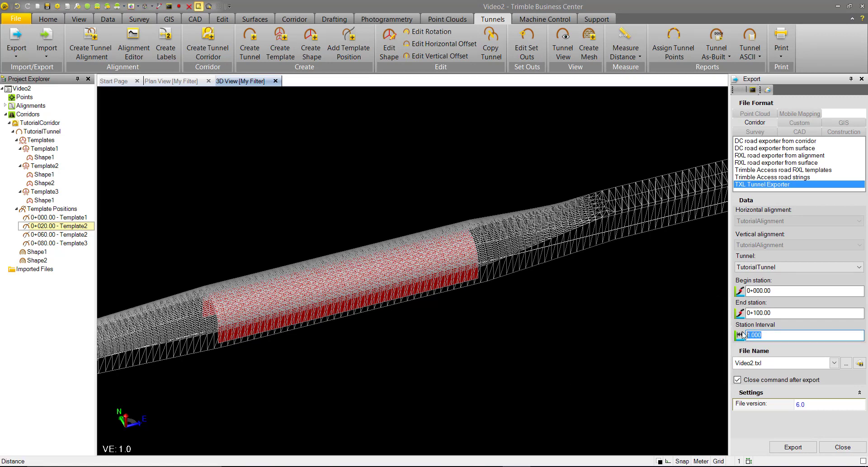
text(5)
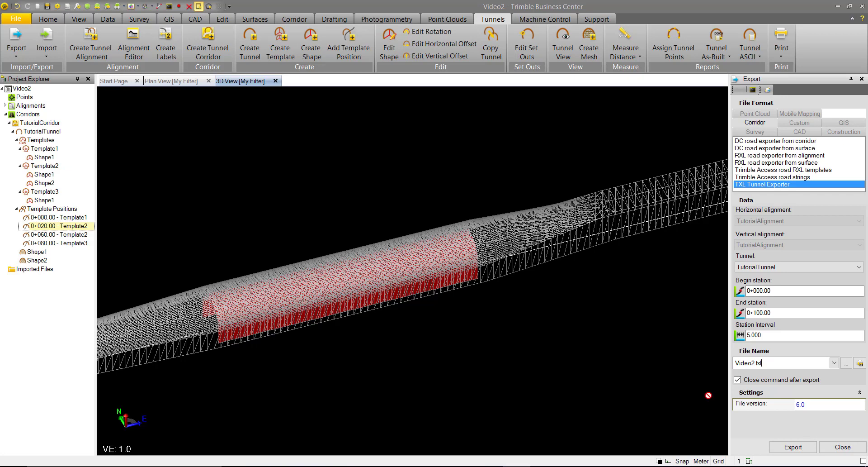
mouse_move(502, 316)
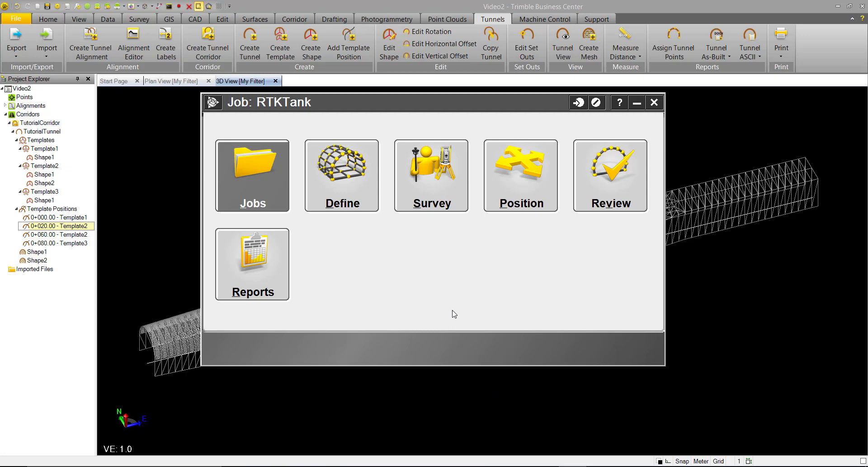
mouse_move(341, 175)
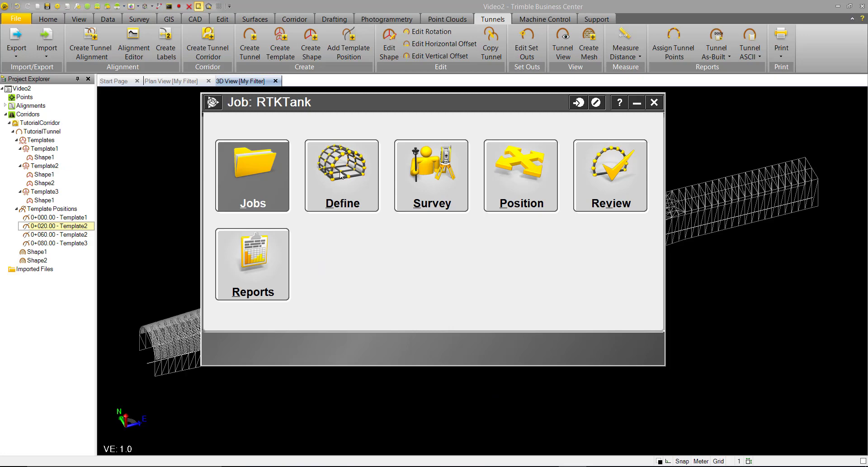
- Bring up the tunnel file list in the RTKTank job so Video2.txl can be selected
click(252, 174)
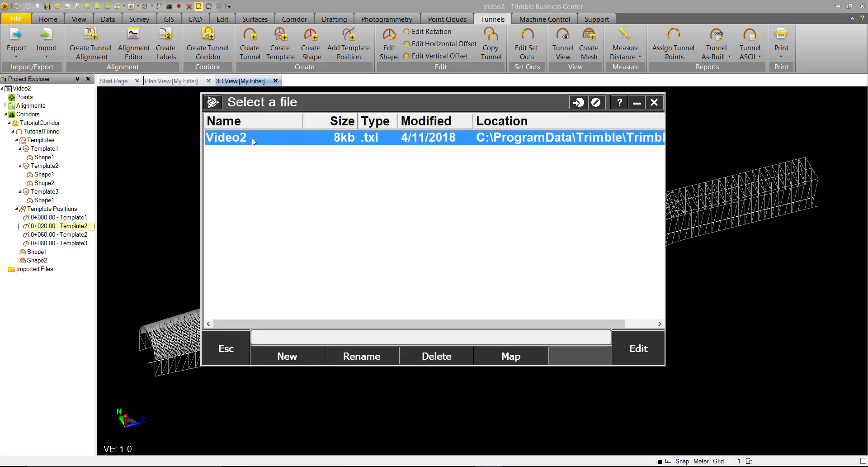
mouse_move(239, 144)
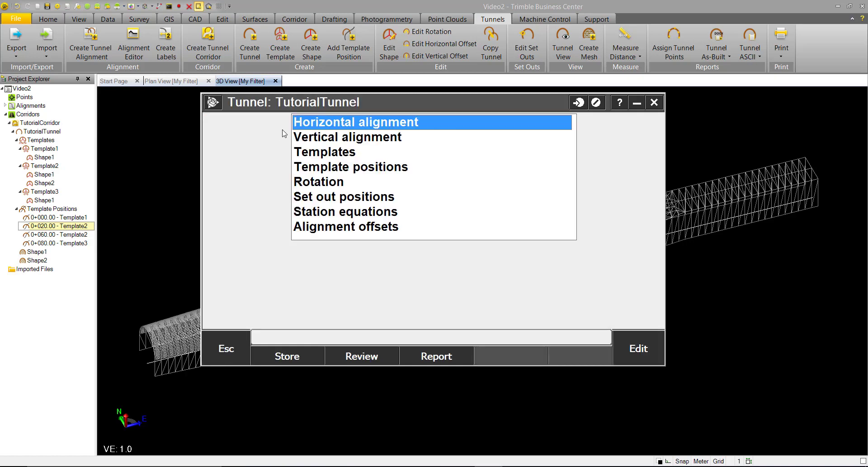
mouse_move(370, 153)
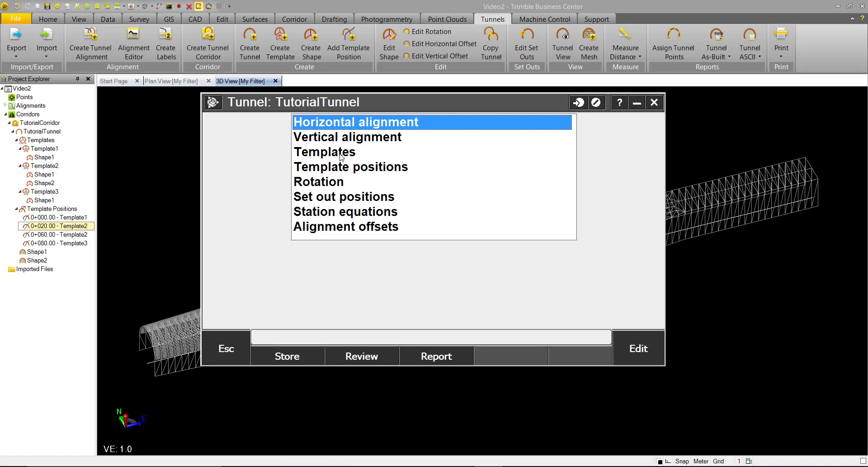
click(325, 151)
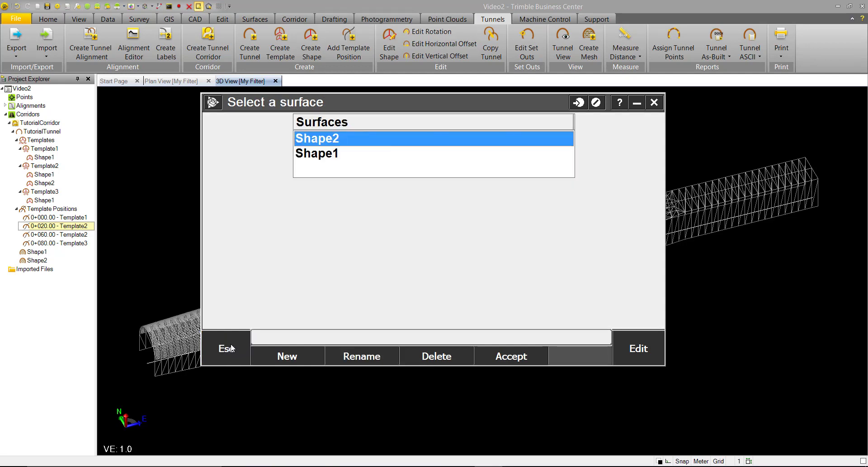
click(510, 355)
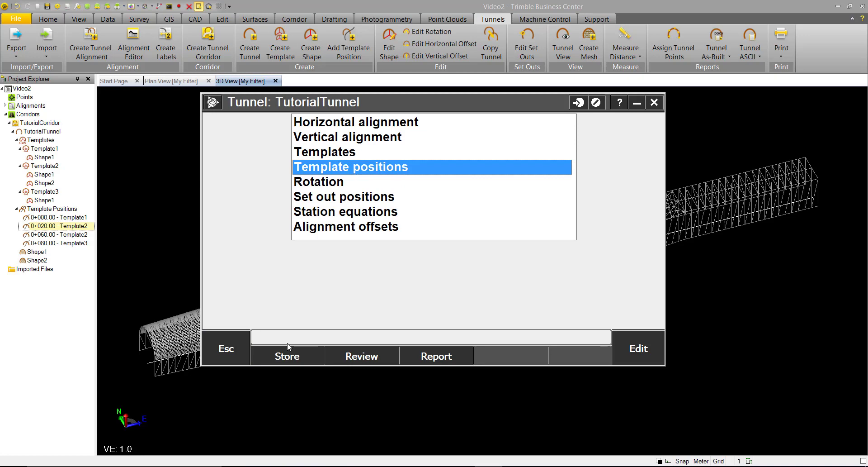
mouse_move(370, 359)
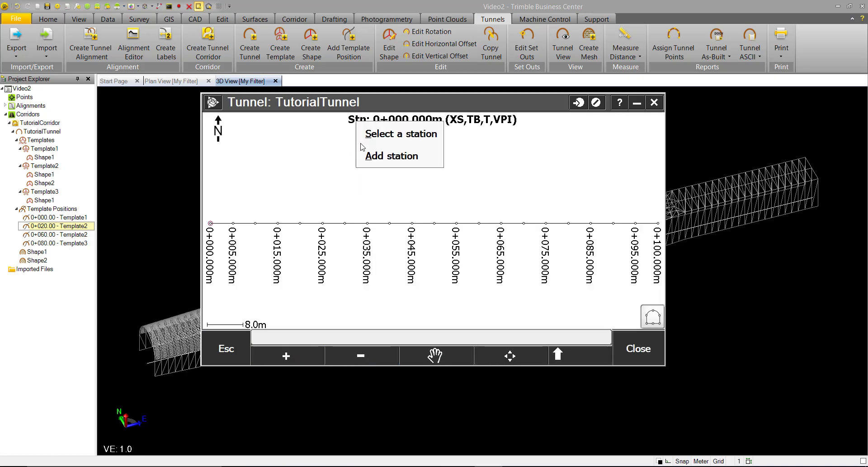
click(400, 134)
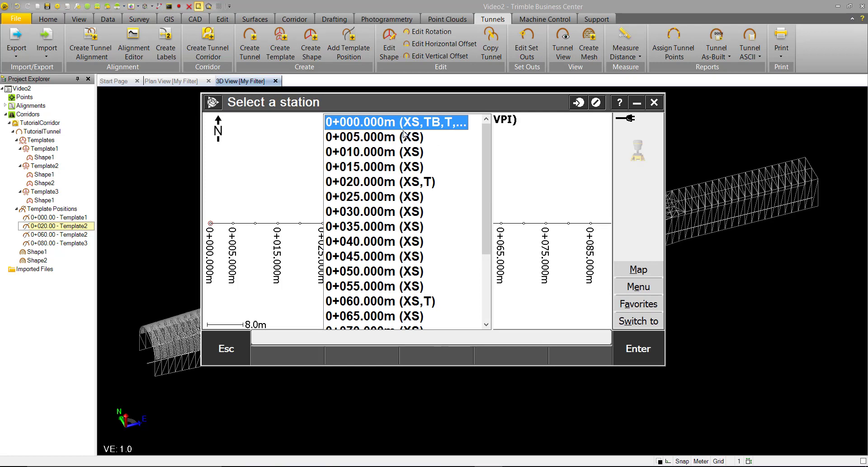
mouse_move(370, 242)
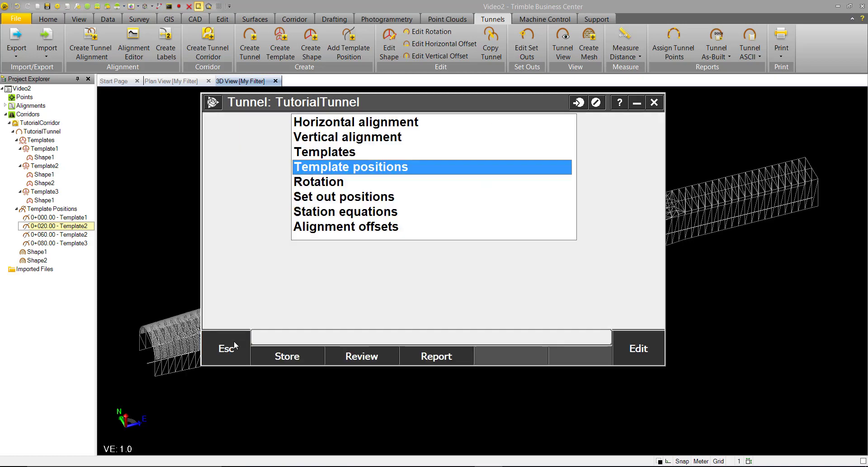
mouse_move(327, 266)
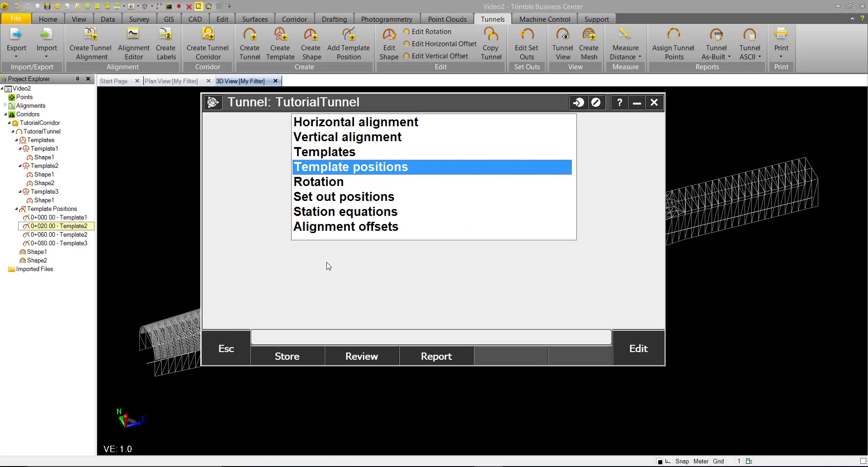
mouse_move(327, 248)
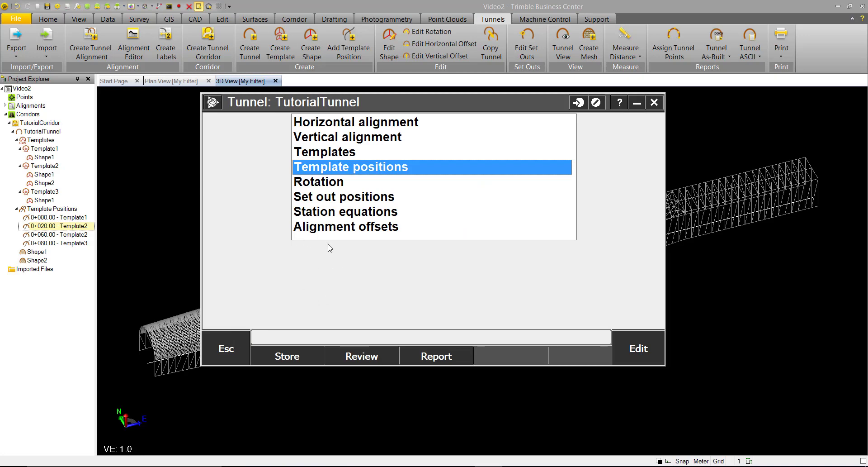
mouse_move(358, 250)
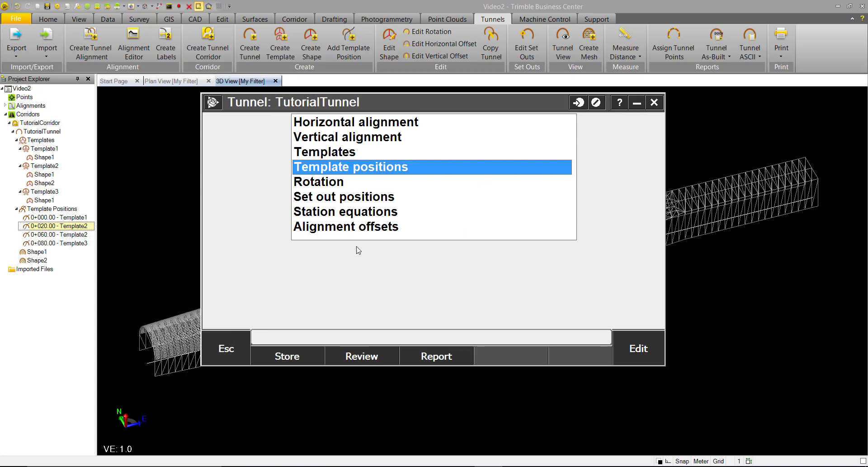
mouse_move(322, 268)
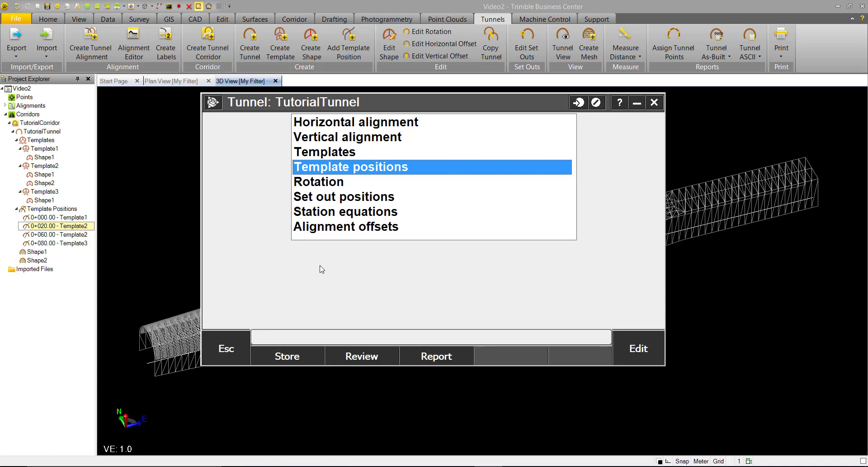
mouse_move(295, 258)
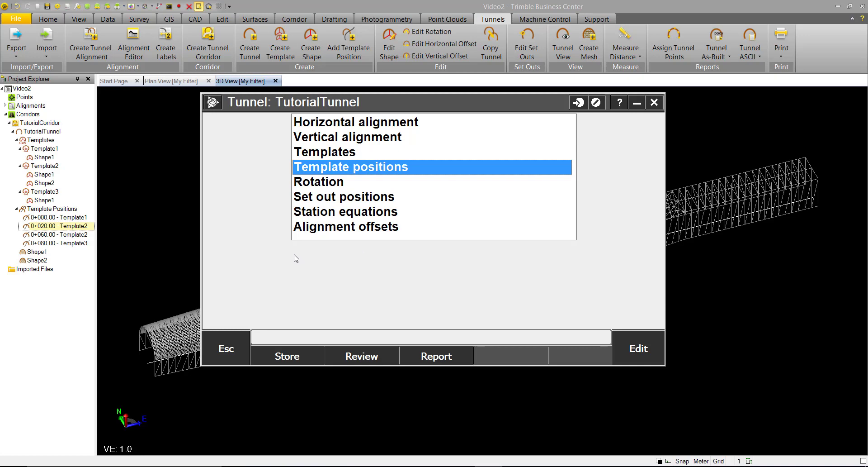